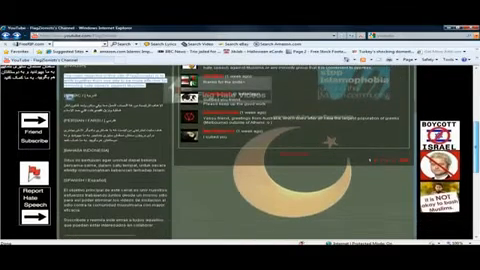
scroll("down", 3)
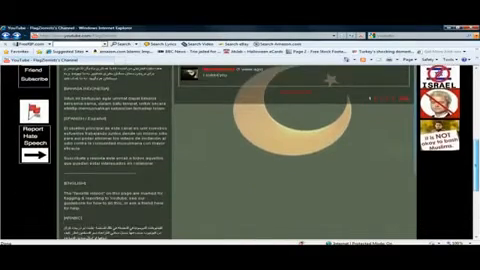
scroll("down", 3)
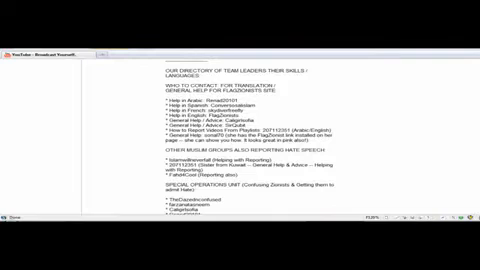
scroll("down", 3)
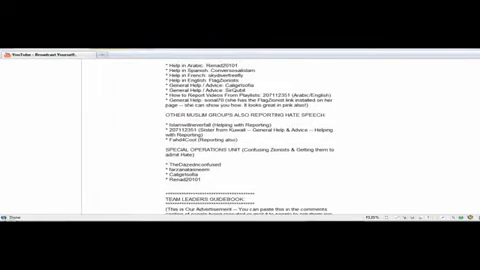
scroll("down", 3)
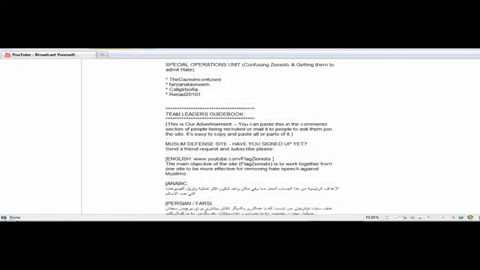
scroll("down", 3)
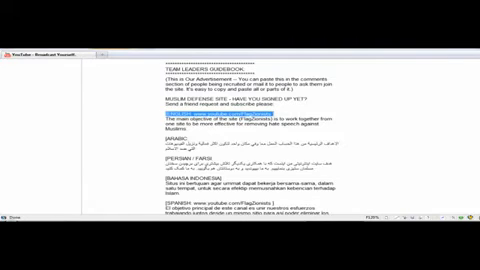
scroll("down", 3)
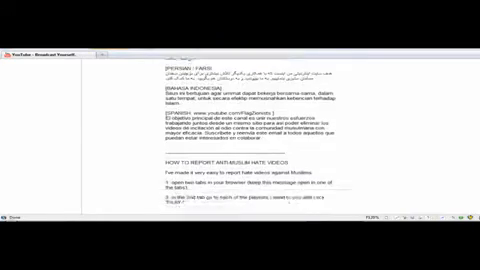
scroll("down", 3)
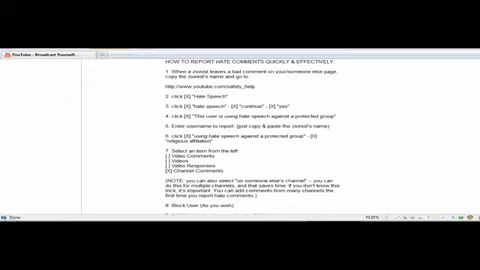
scroll("down", 3)
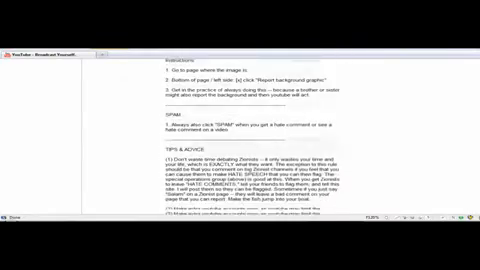
scroll("down", 3)
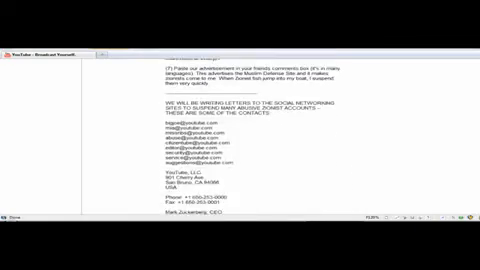
scroll("down", 3)
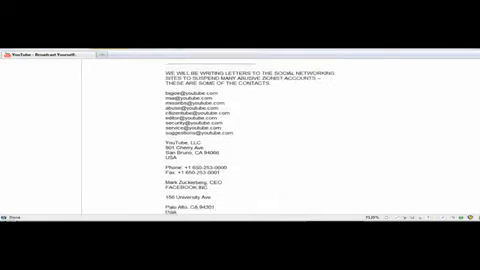
scroll("down", 3)
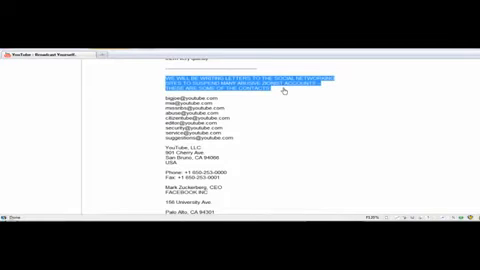
scroll("down", 3)
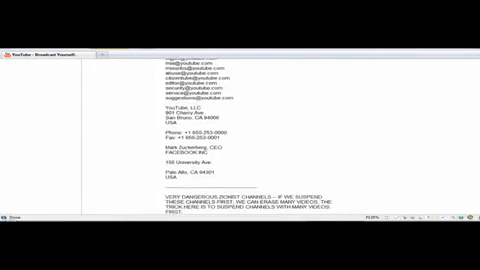
scroll("down", 3)
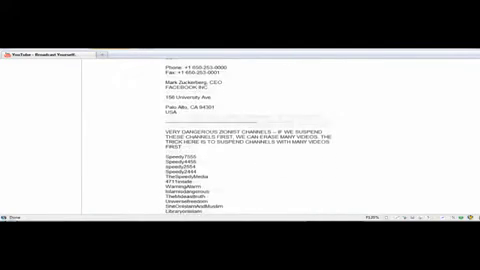
scroll("down", 3)
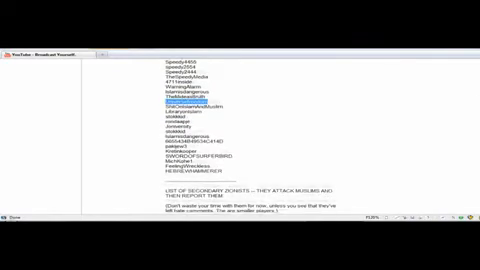
scroll("down", 3)
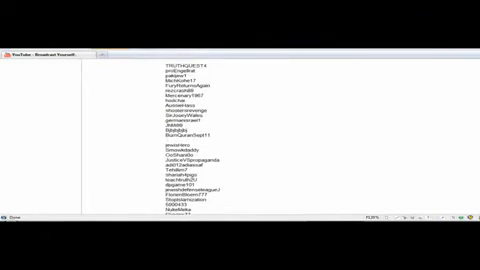
scroll("down", 3)
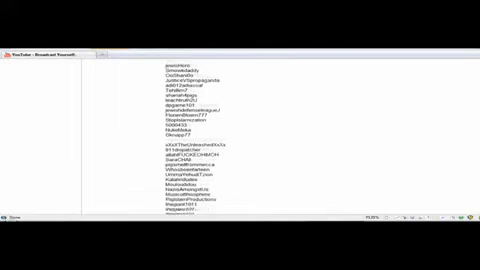
scroll("down", 3)
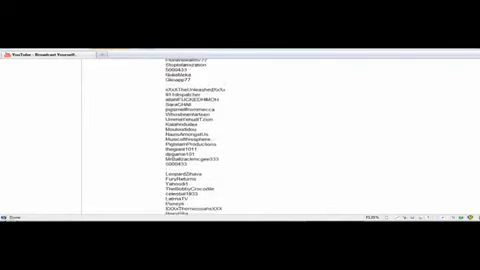
scroll("down", 3)
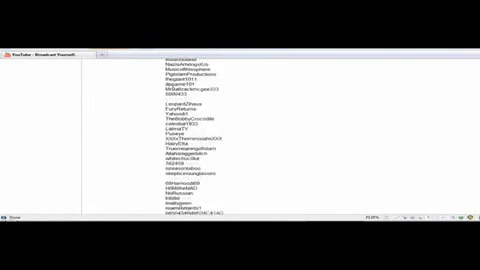
scroll("down", 3)
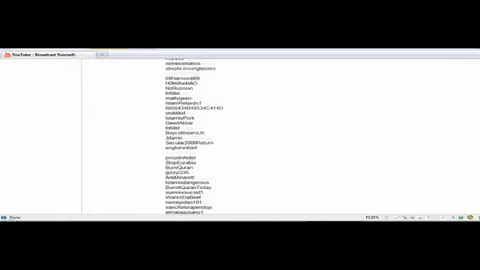
scroll("down", 3)
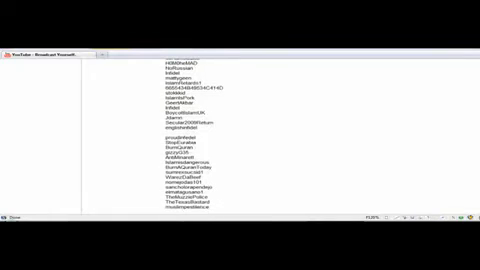
scroll("down", 3)
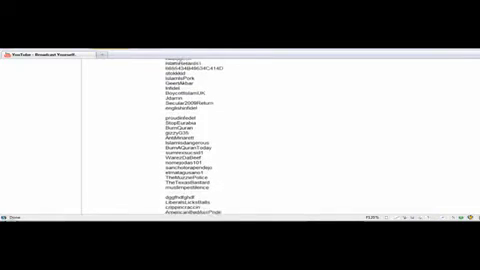
scroll("down", 3)
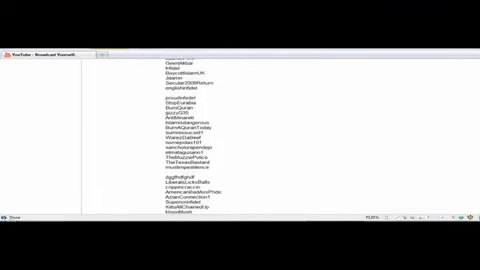
scroll("down", 3)
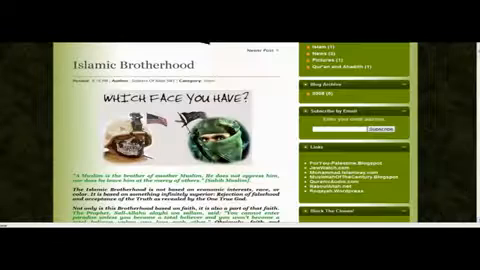
scroll("down", 3)
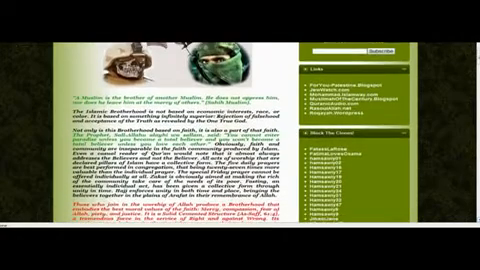
scroll("down", 3)
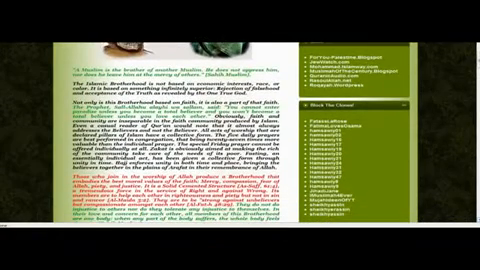
scroll("down", 3)
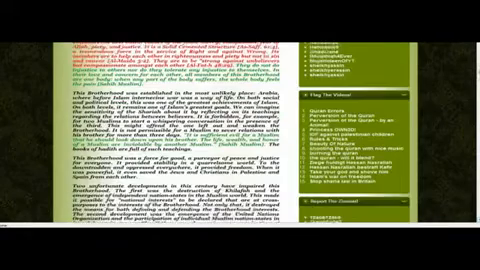
scroll("down", 3)
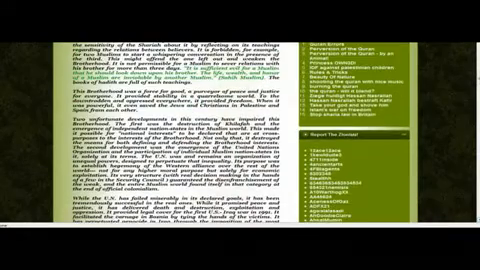
scroll("down", 3)
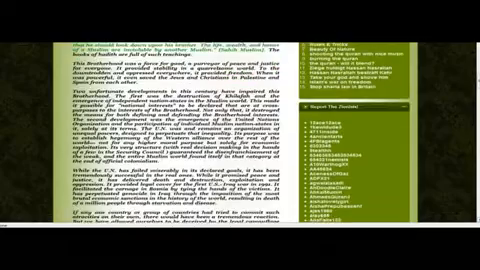
scroll("down", 3)
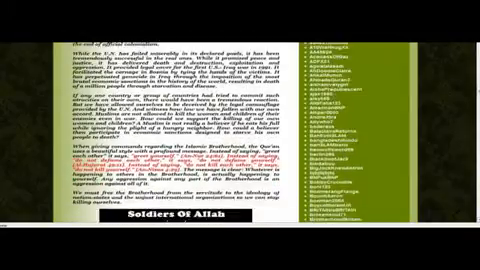
scroll("down", 3)
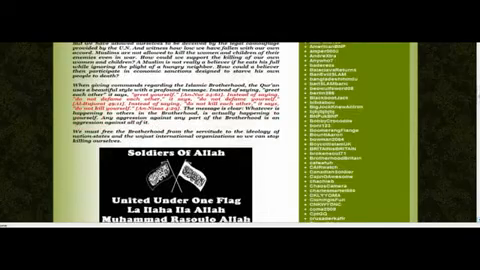
scroll("down", 3)
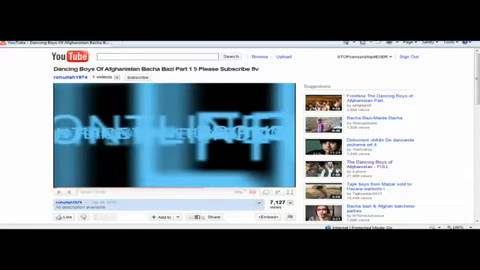
scroll("down", 3)
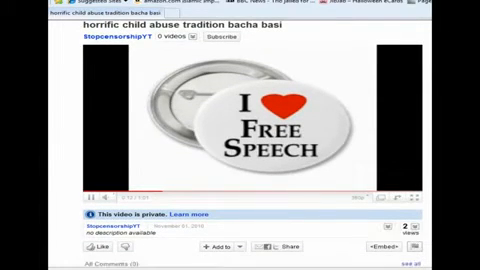
scroll("down", 3)
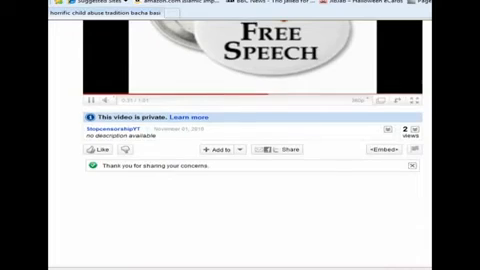
scroll("up", 3)
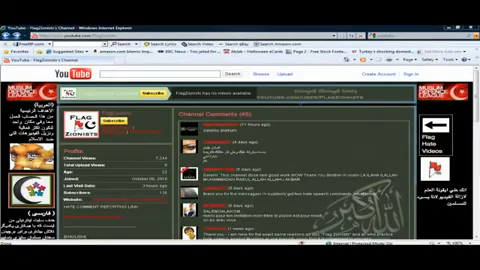
scroll("down", 3)
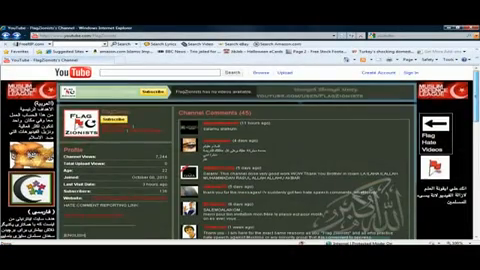
scroll("down", 3)
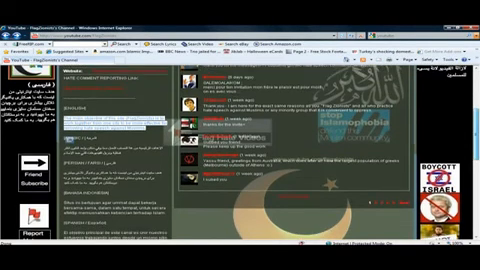
scroll("down", 3)
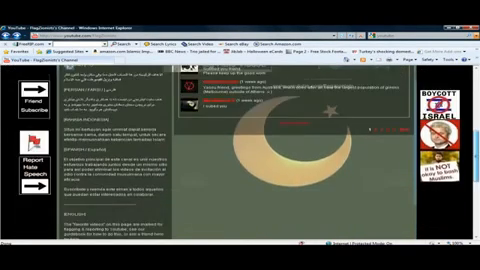
scroll("down", 3)
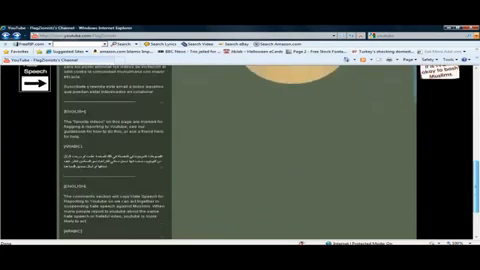